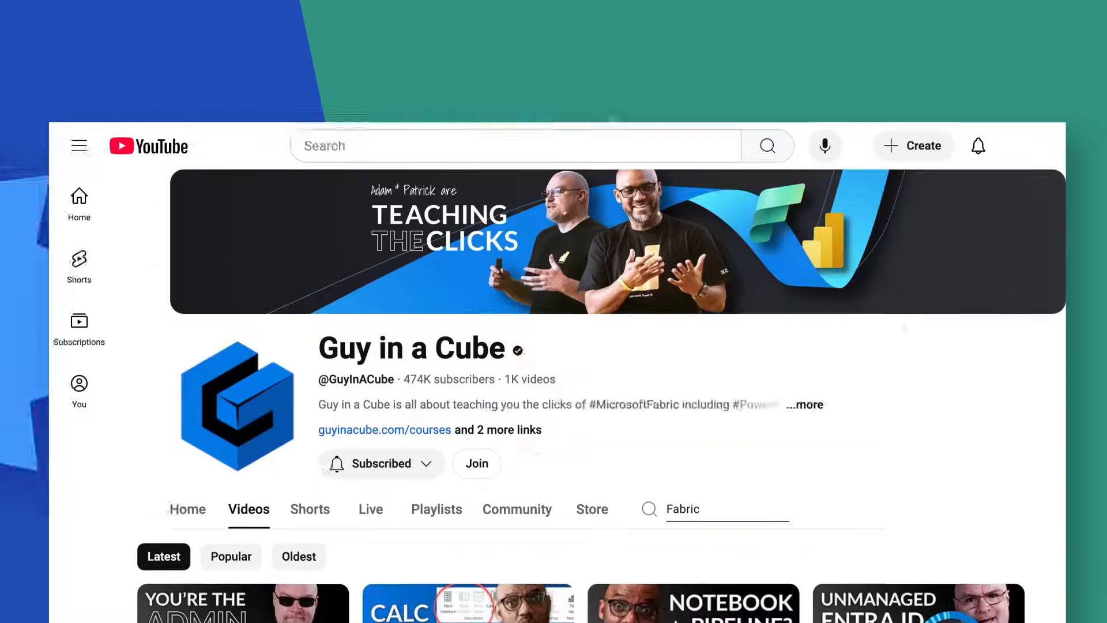
# Show the Guy in a Cube channel's Live stream replays.
pyautogui.scroll(-3)
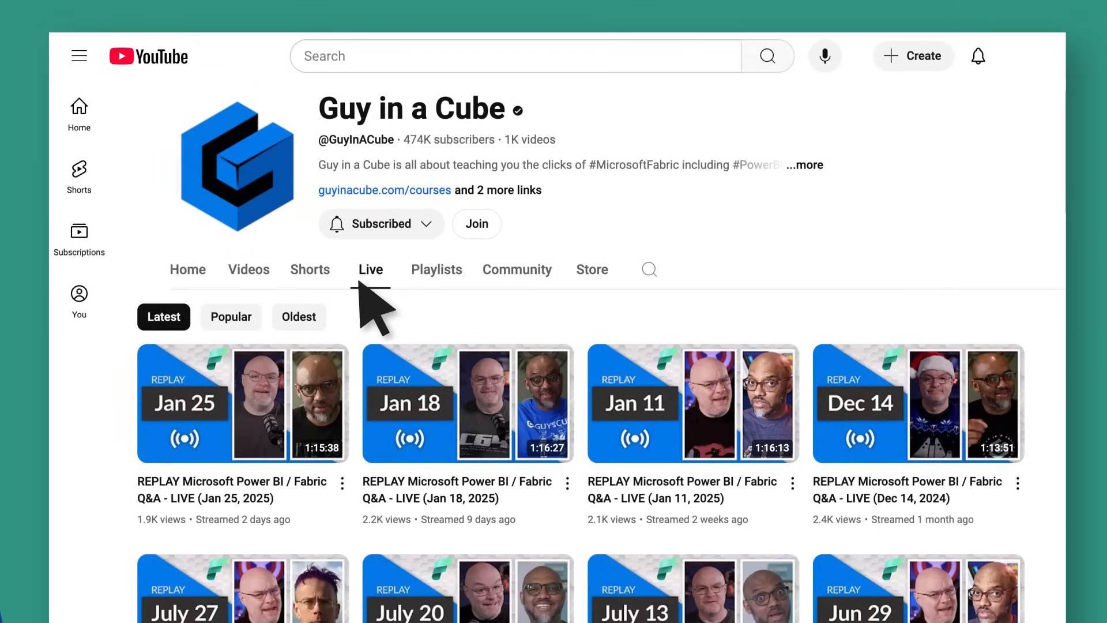
pyautogui.click(241, 403)
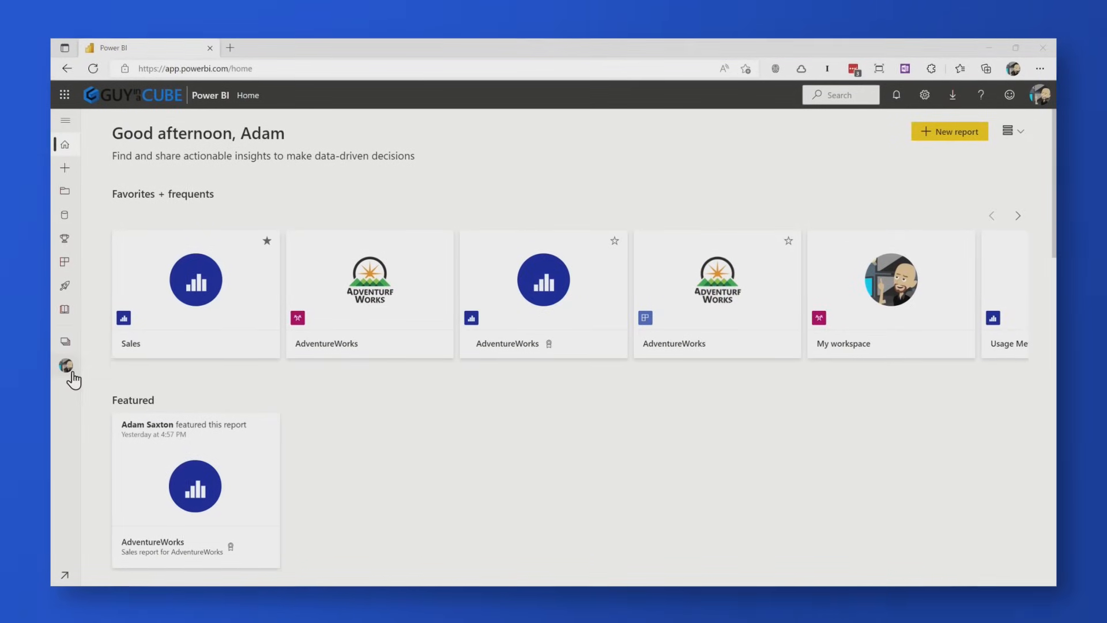
pyautogui.moveTo(64, 366)
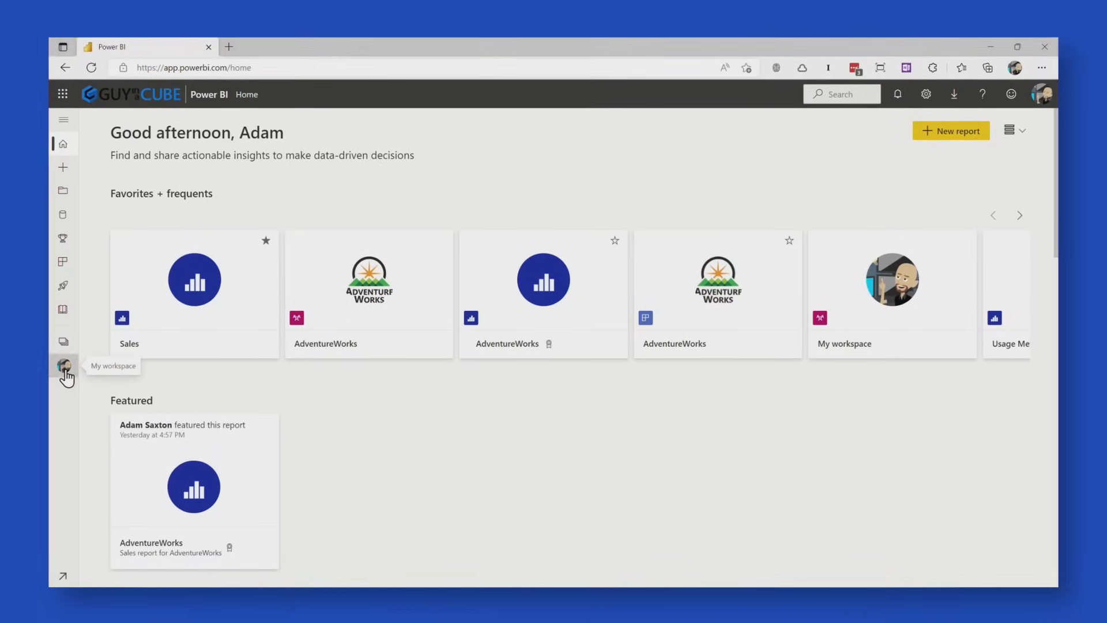
pyautogui.click(63, 366)
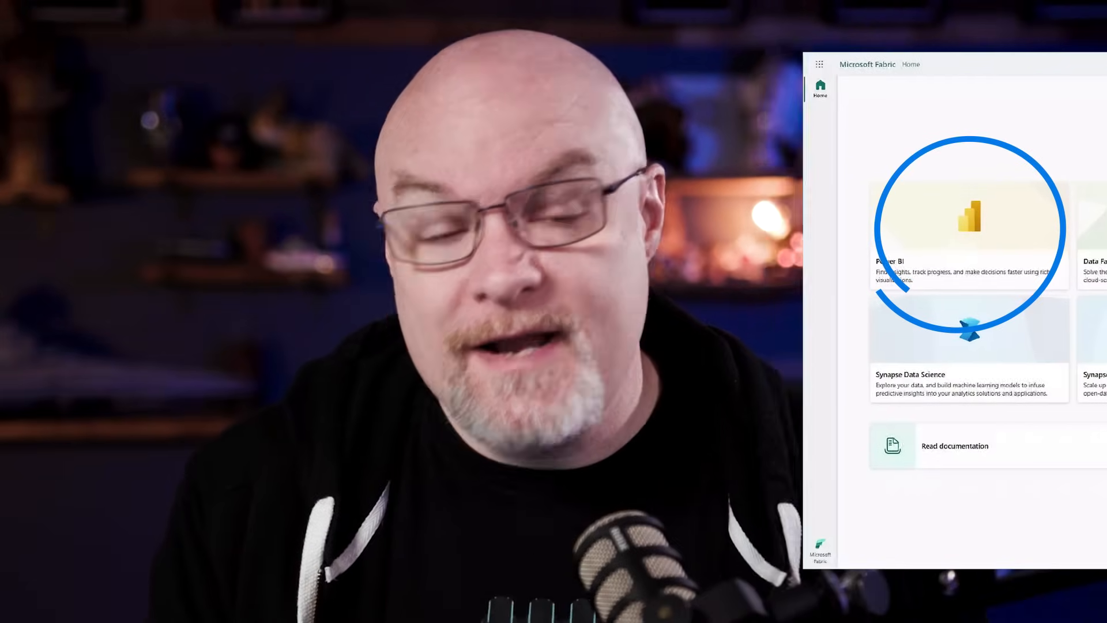
pyautogui.click(970, 233)
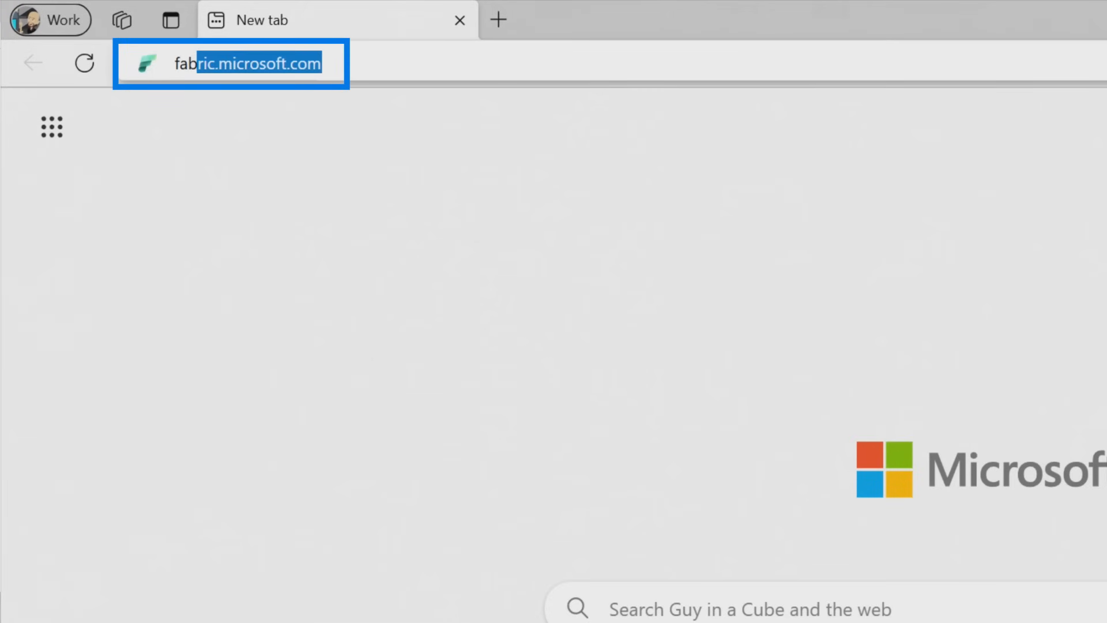
# Load fabric.microsoft.com and scroll the home's task flow templates, tutorials and recent workspaces.
pyautogui.press('Return')
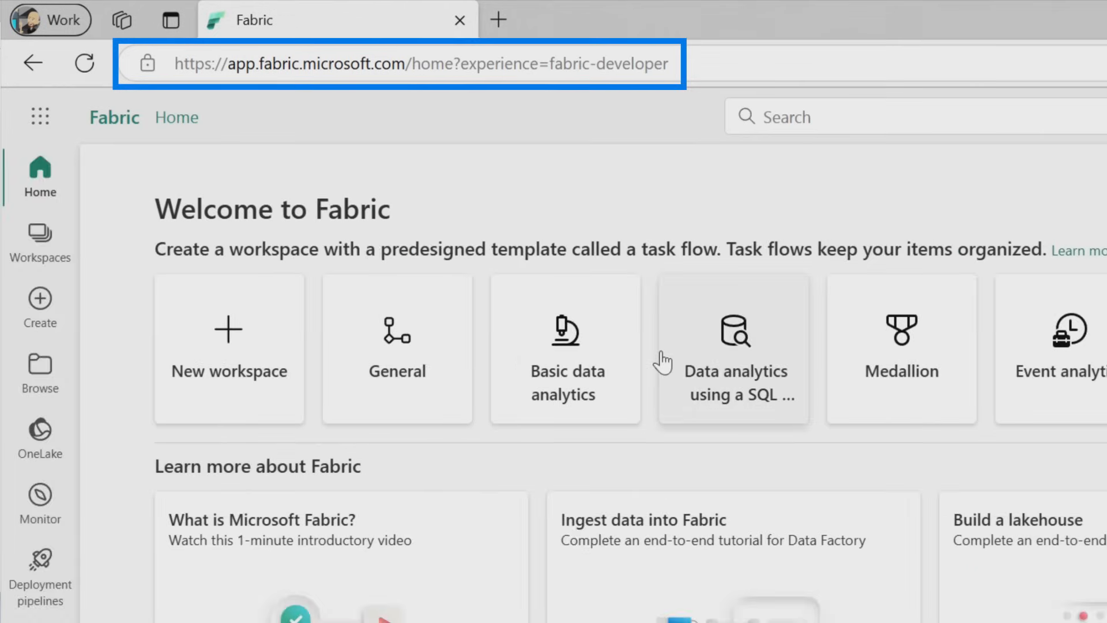
pyautogui.moveTo(655, 180)
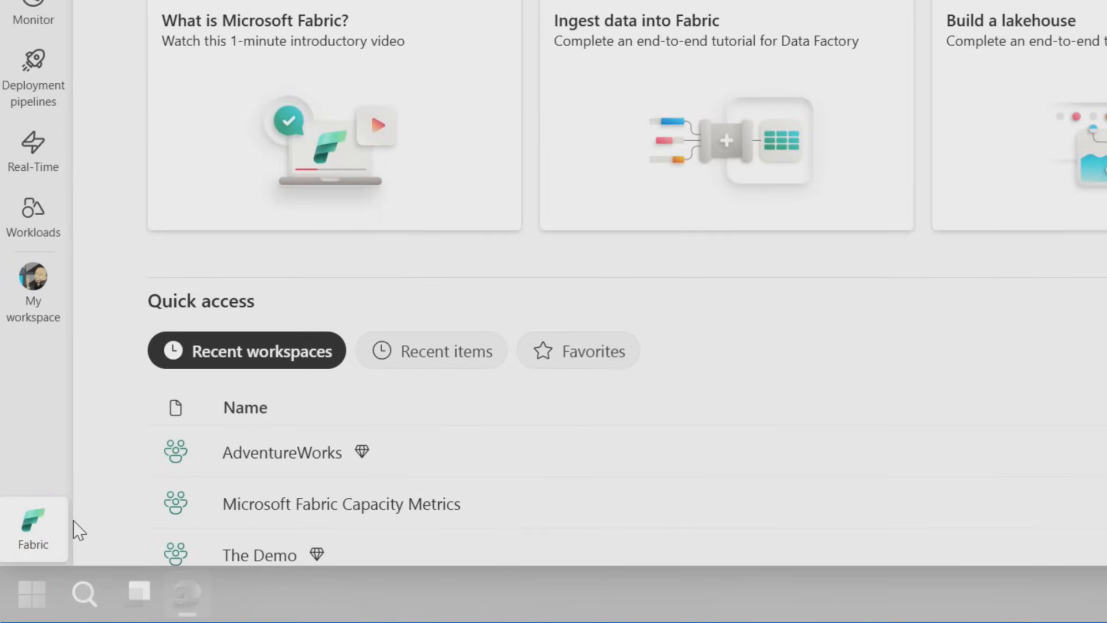
pyautogui.scroll(3)
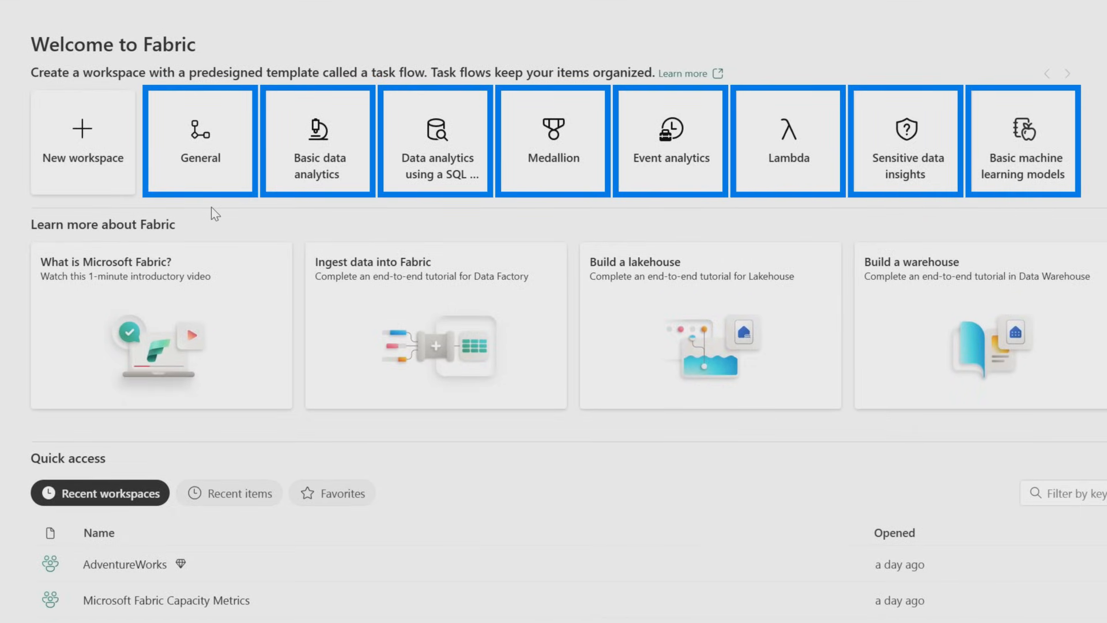
pyautogui.scroll(-3)
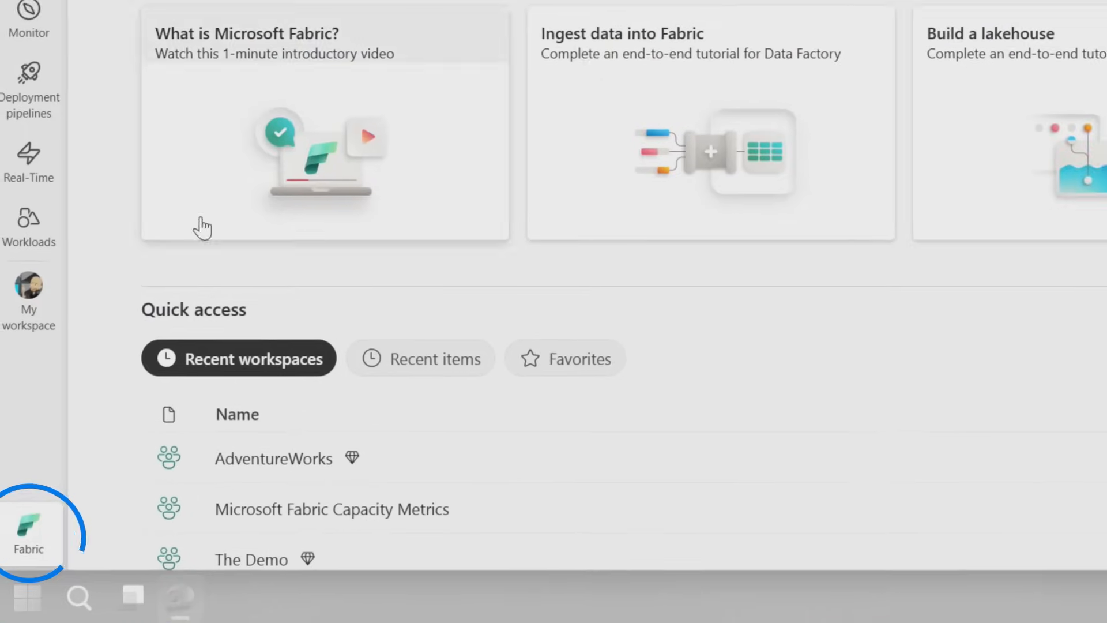
pyautogui.click(30, 534)
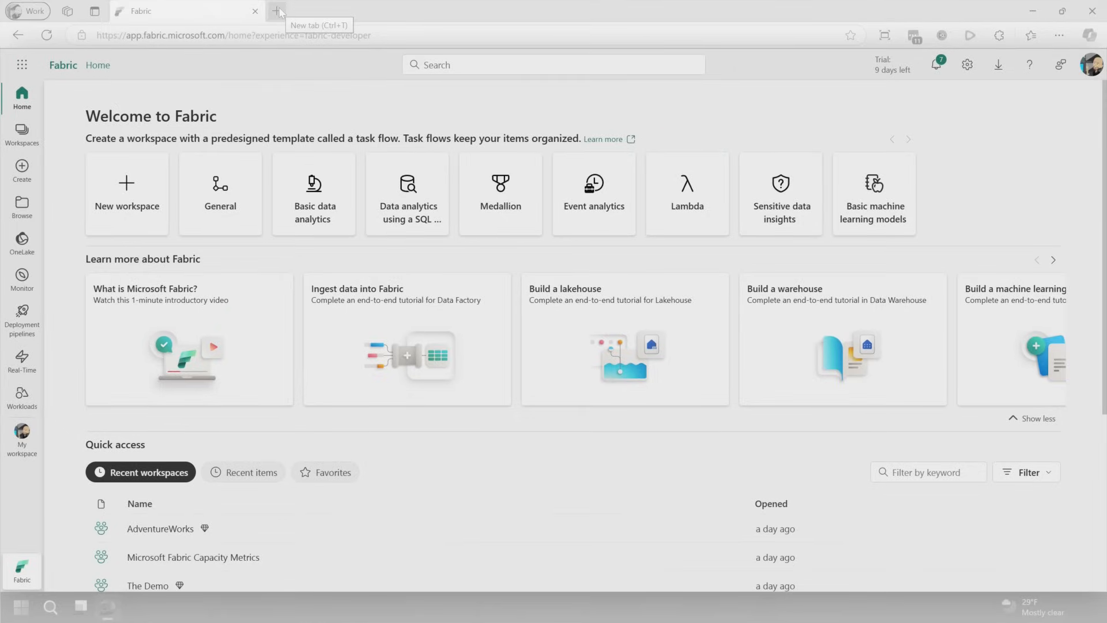
pyautogui.moveTo(62, 514)
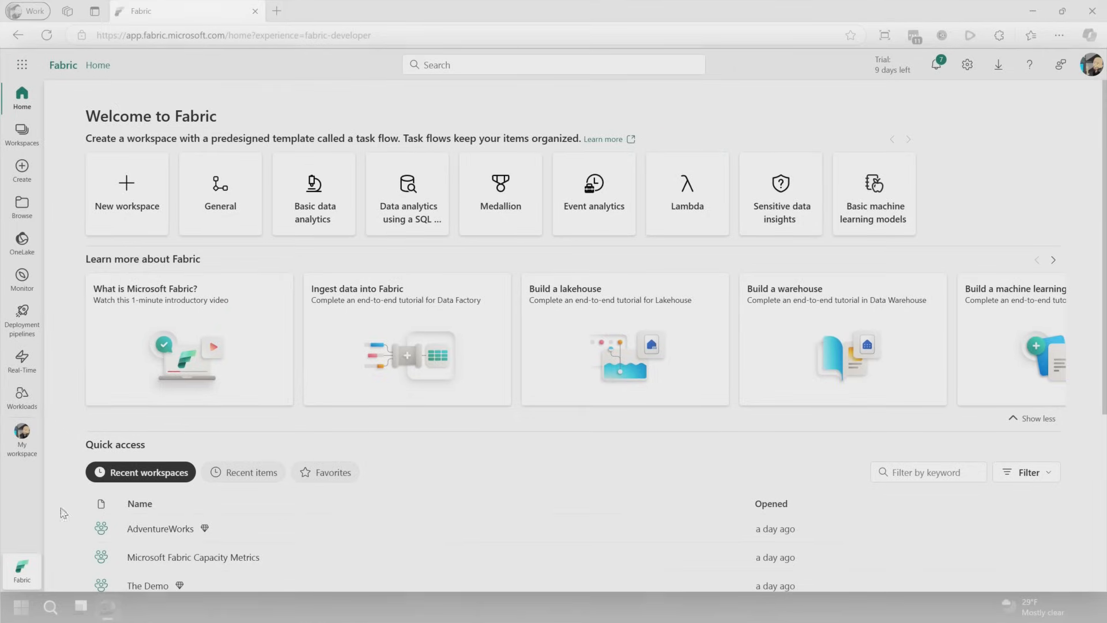
# In a new tab at app.powerbi.com, open the AdventureWorks workspace from Recent.
pyautogui.click(276, 11)
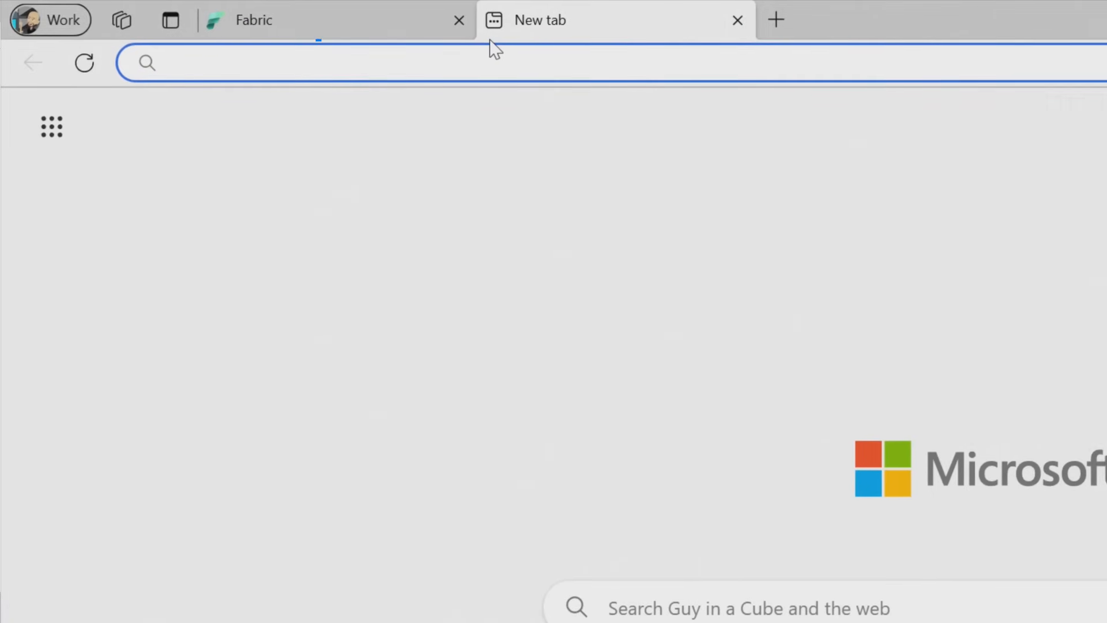
pyautogui.write('app.powerbi.com/home?experience=power-bi')
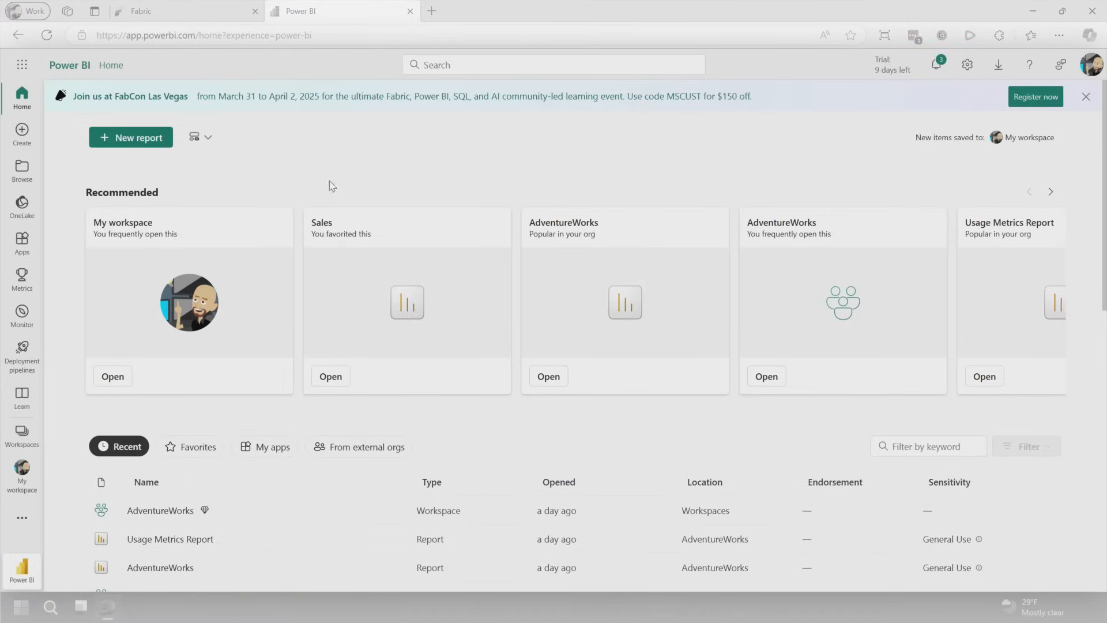
pyautogui.click(22, 435)
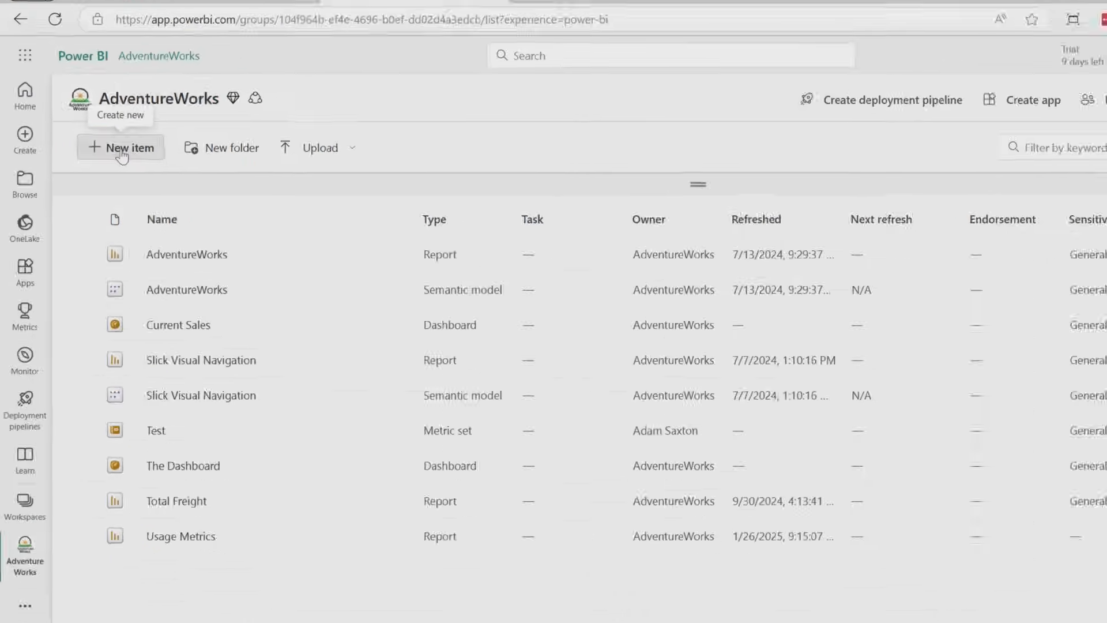
pyautogui.click(121, 147)
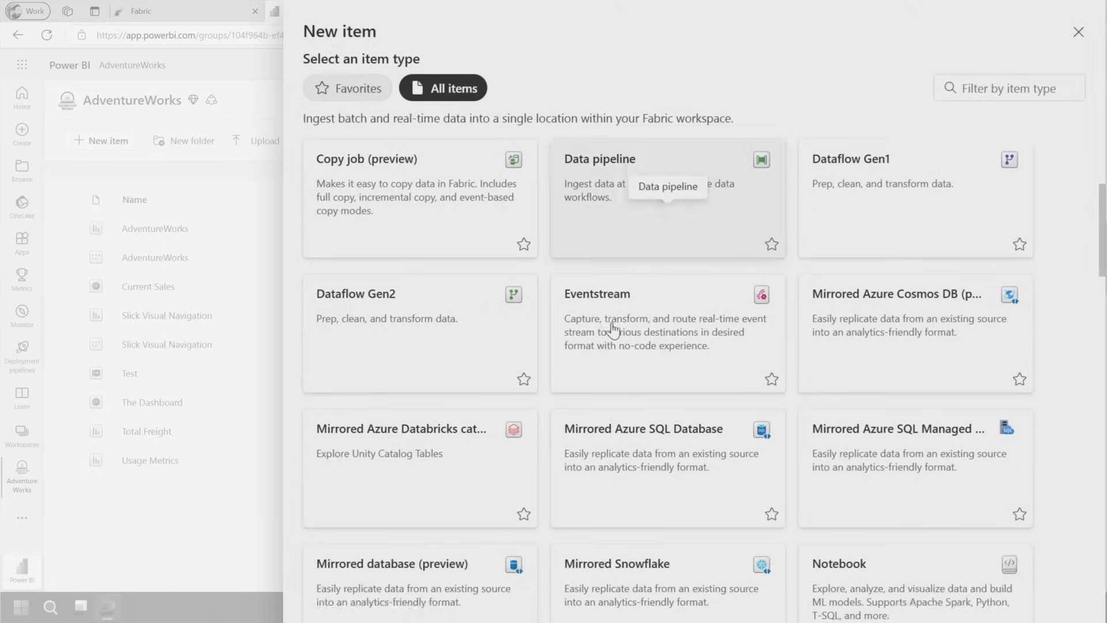
pyautogui.scroll(-3)
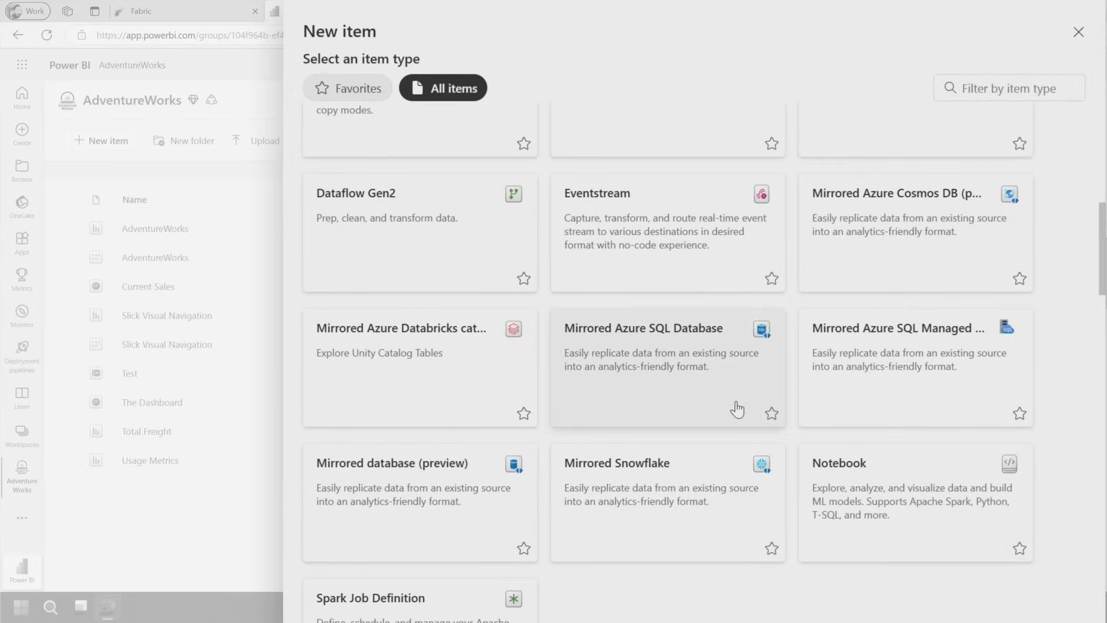
pyautogui.moveTo(717, 409)
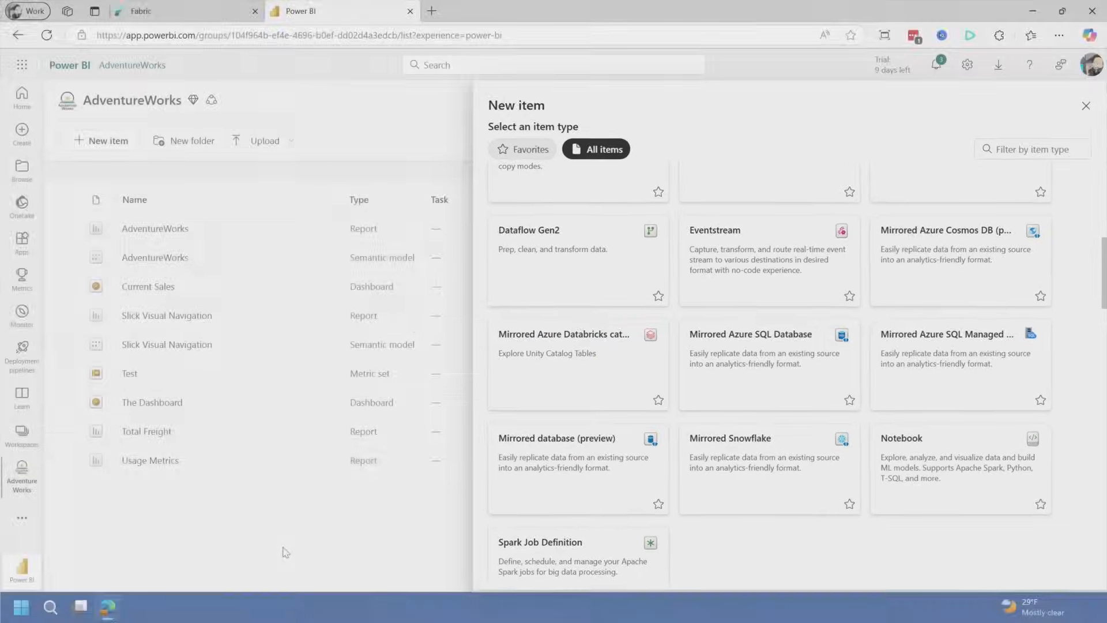
pyautogui.click(1086, 106)
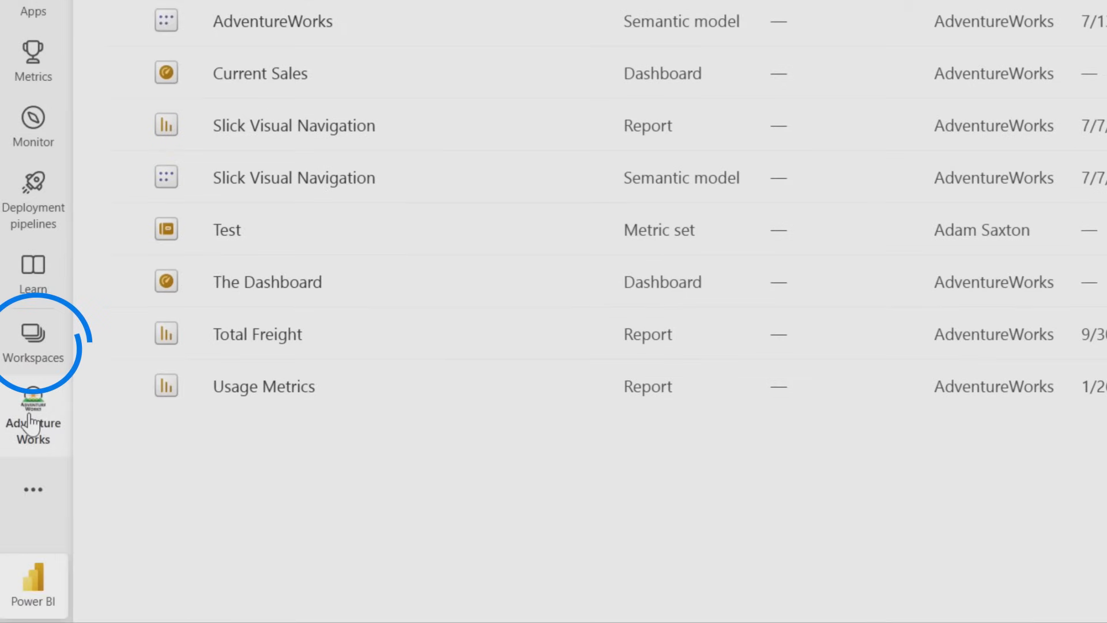
# Use the experience switcher to choose Fabric, then open AdventureWorks.
pyautogui.click(32, 585)
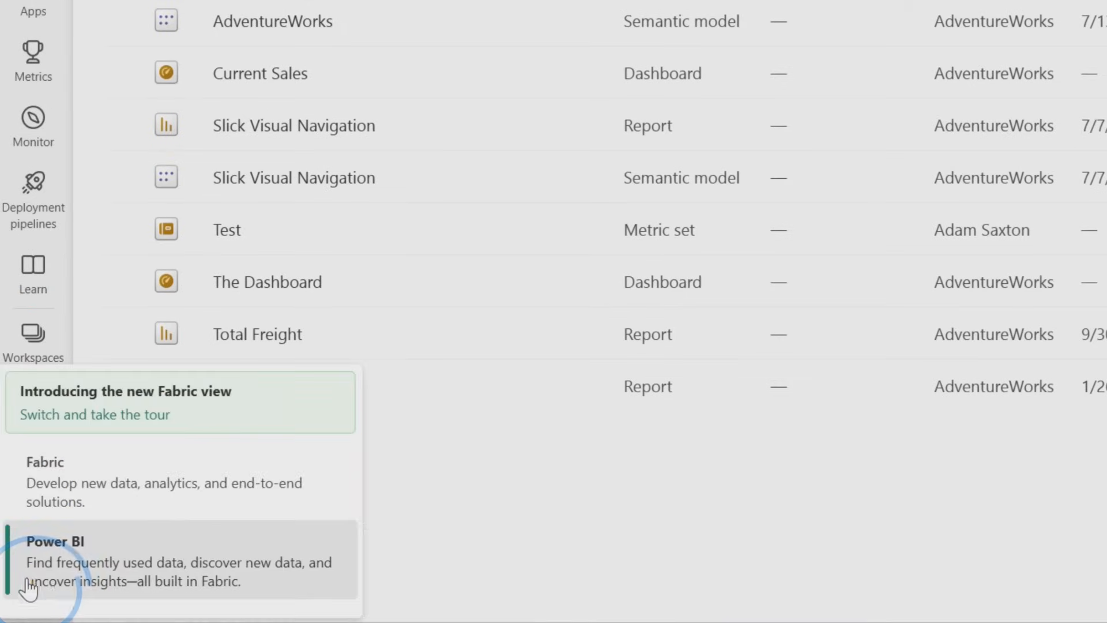
pyautogui.moveTo(134, 482)
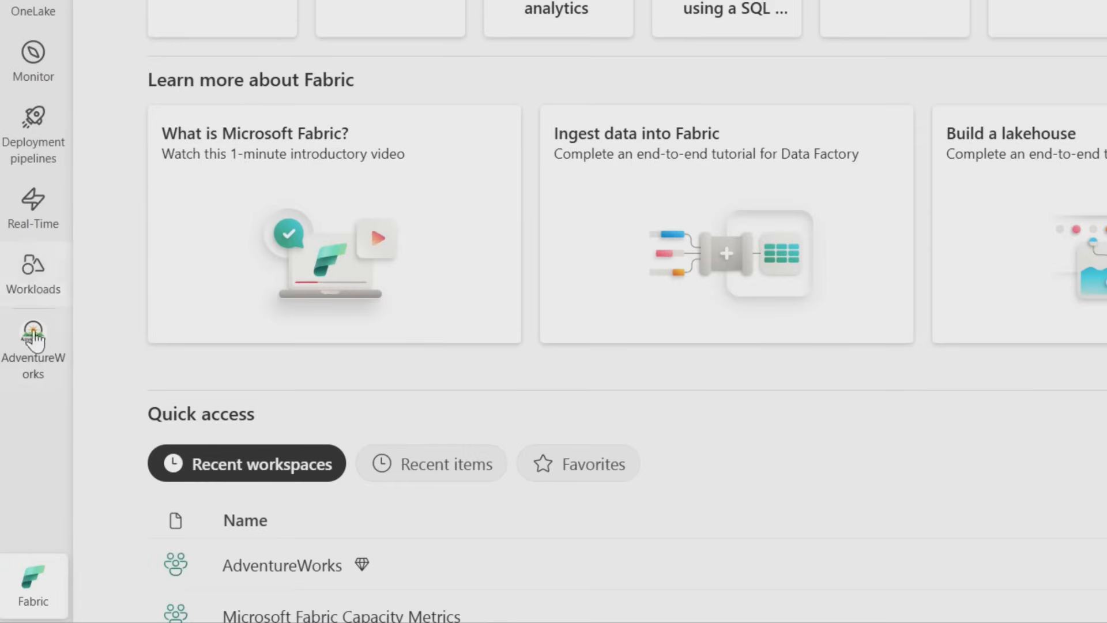
pyautogui.click(32, 268)
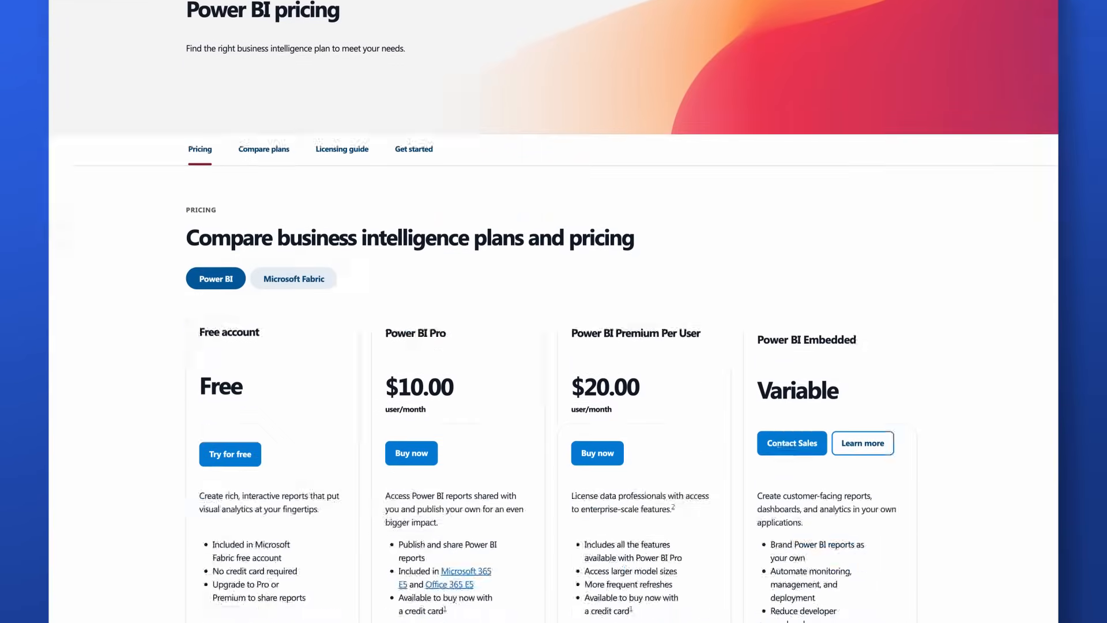
pyautogui.click(293, 278)
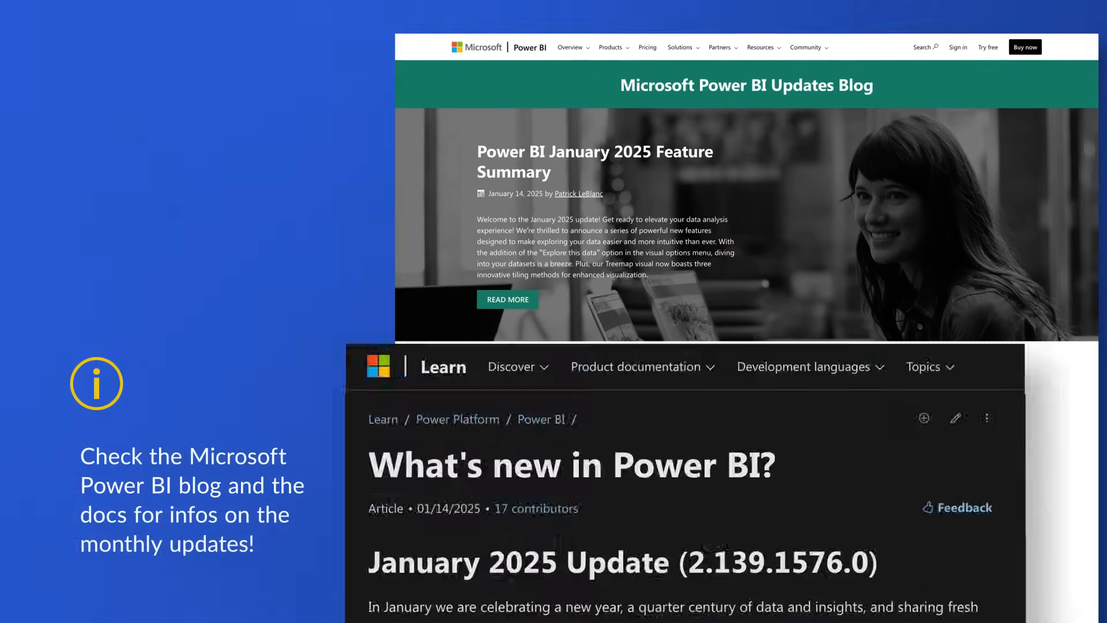
pyautogui.scroll(-3)
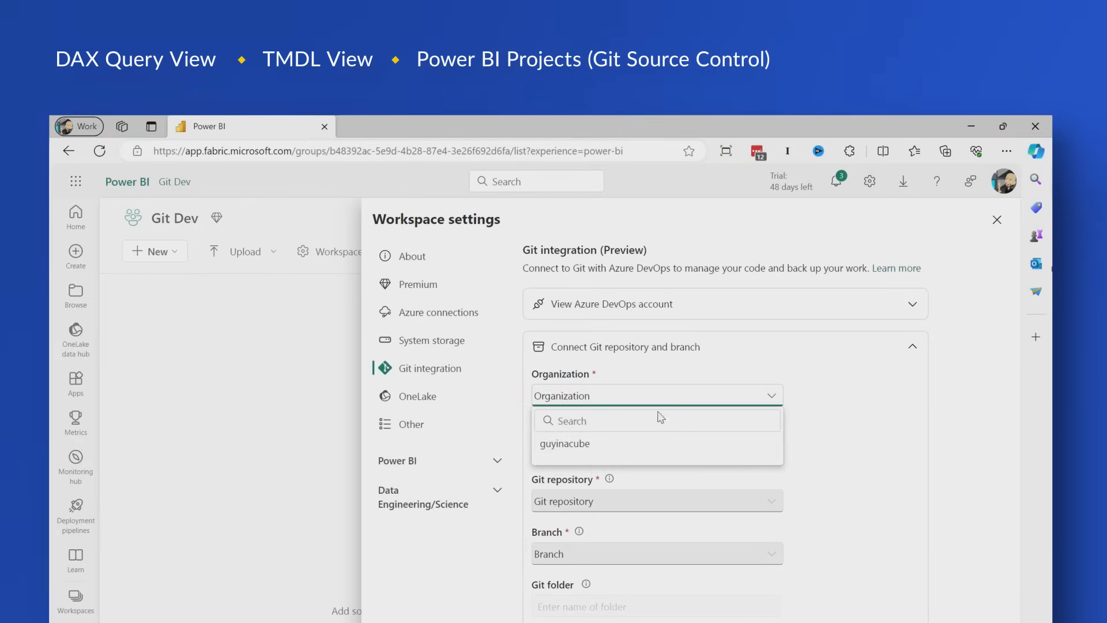
# Pick the Git organization and project, then enter Versus previous = [US Sales] - PREVIOUS([US Sales]).
pyautogui.click(565, 443)
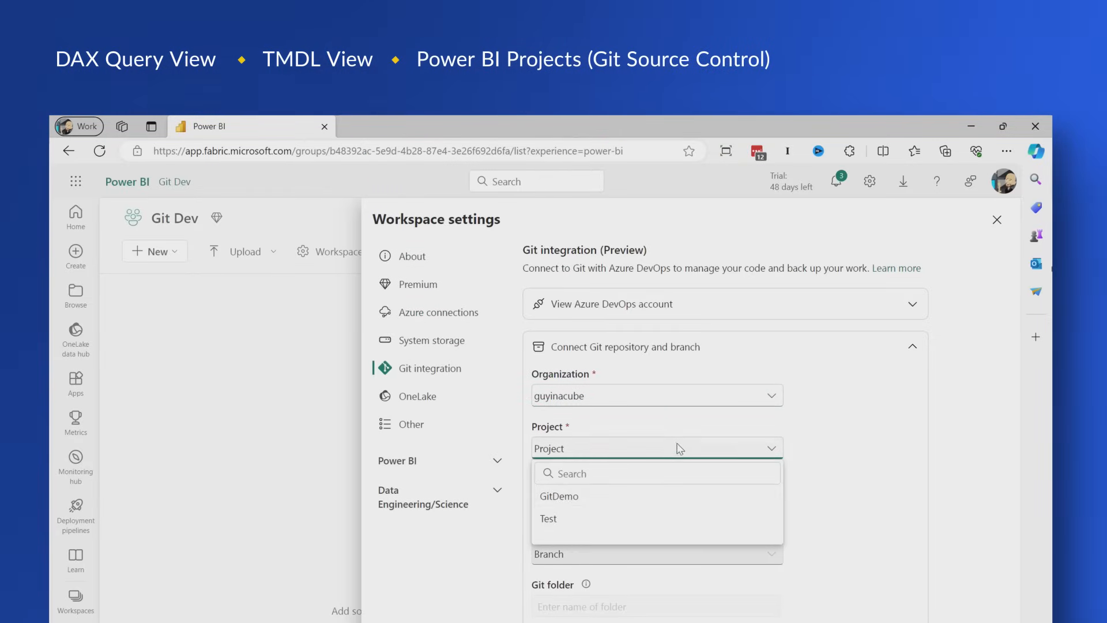
pyautogui.click(559, 496)
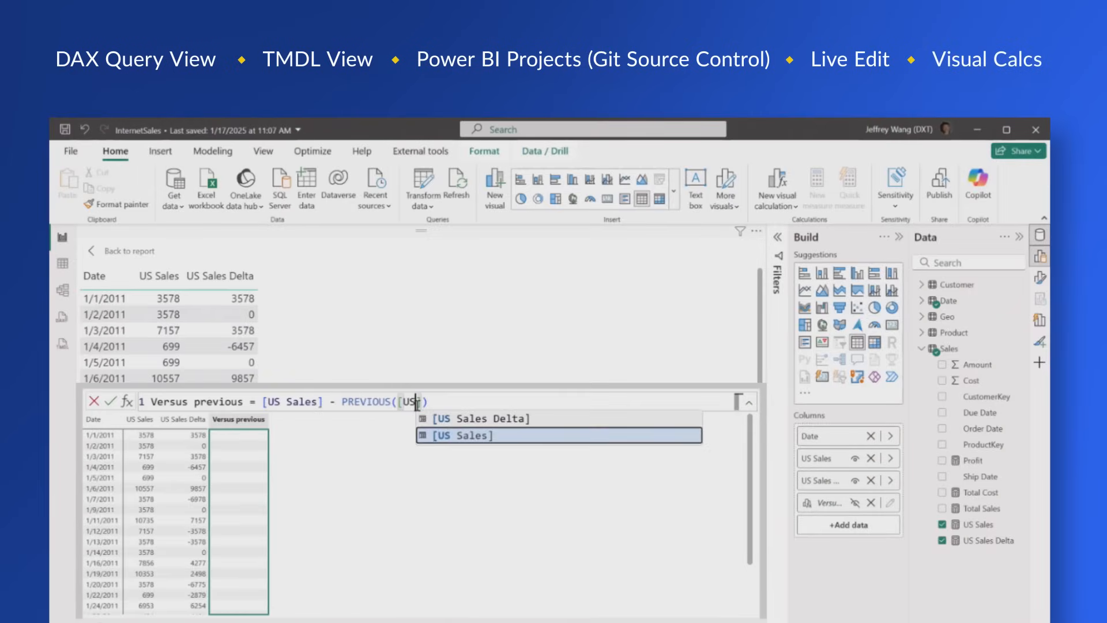
pyautogui.click(479, 436)
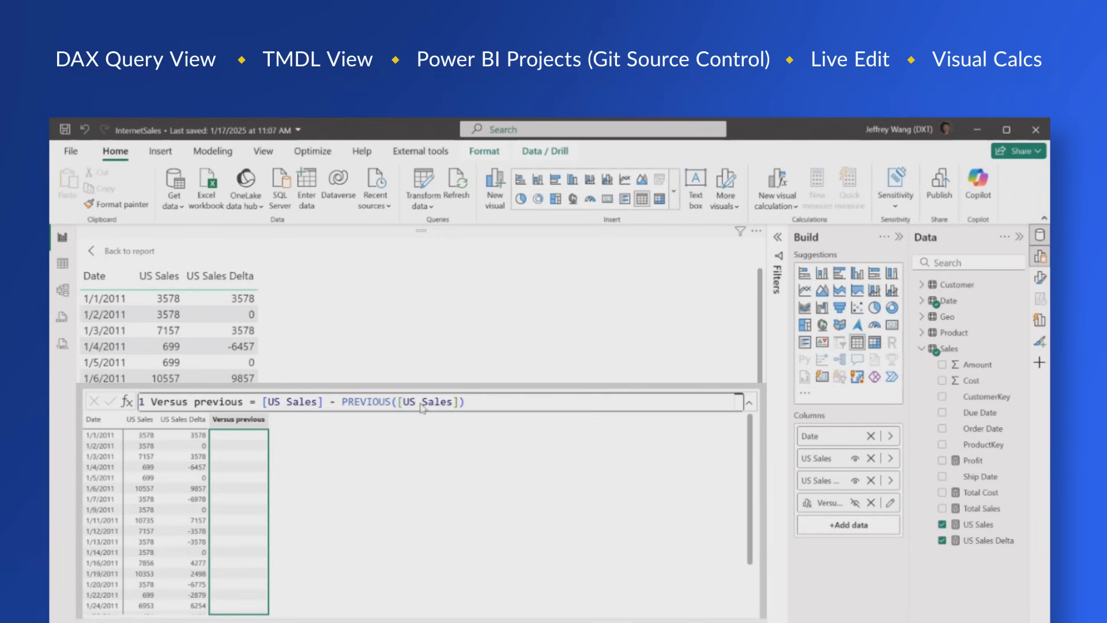